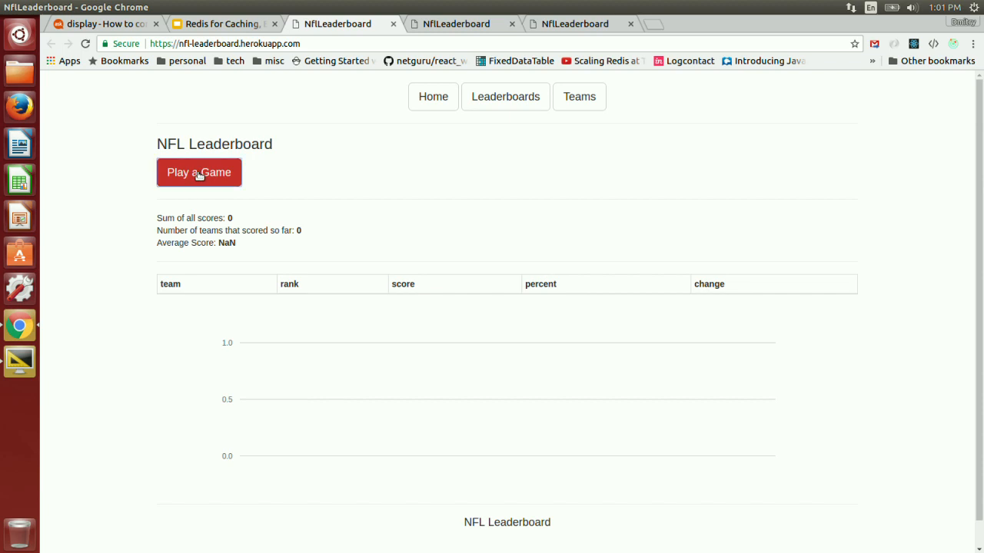
Play nine simulated games, bringing the leaderboard to 102 points across 15 teams with Jacksonville first.
left_click(199, 172)
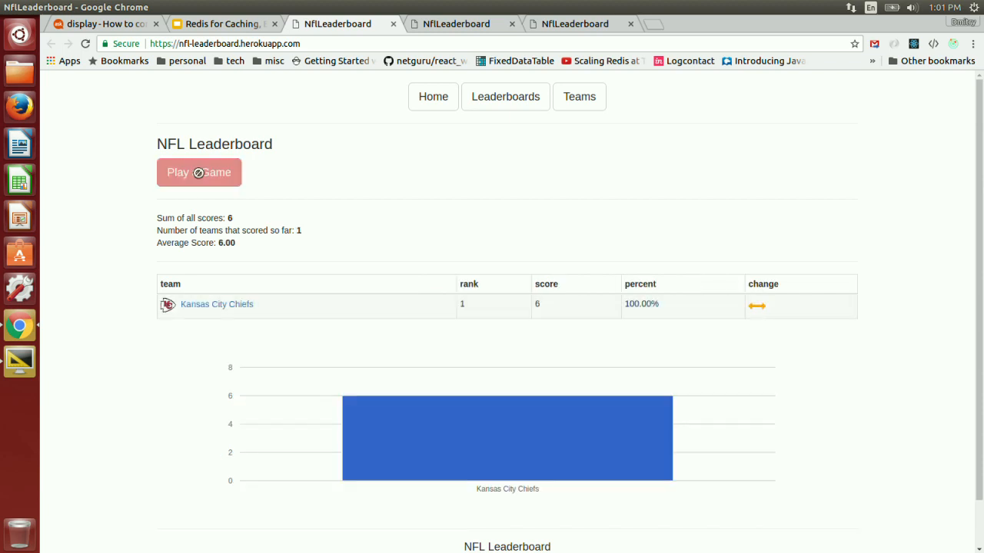
left_click(198, 172)
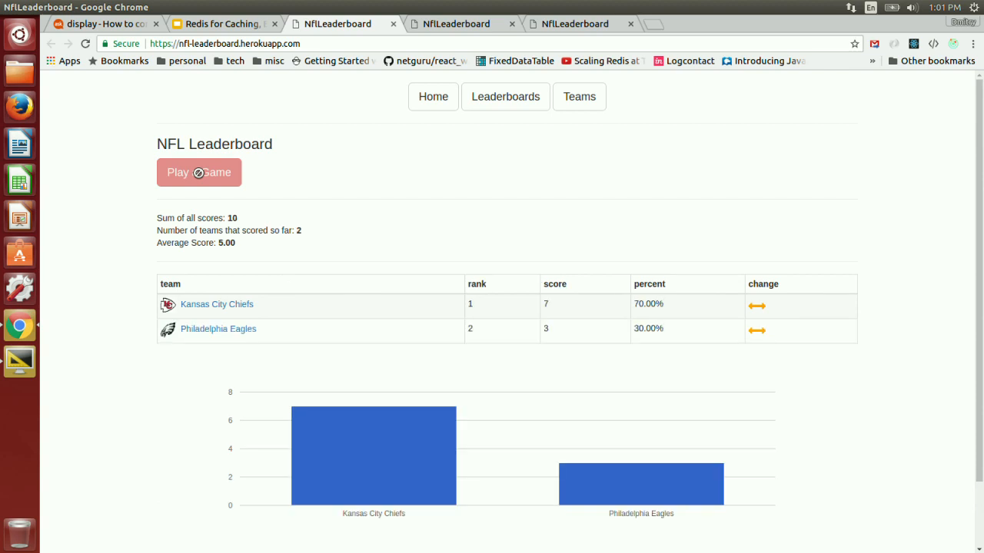
left_click(198, 172)
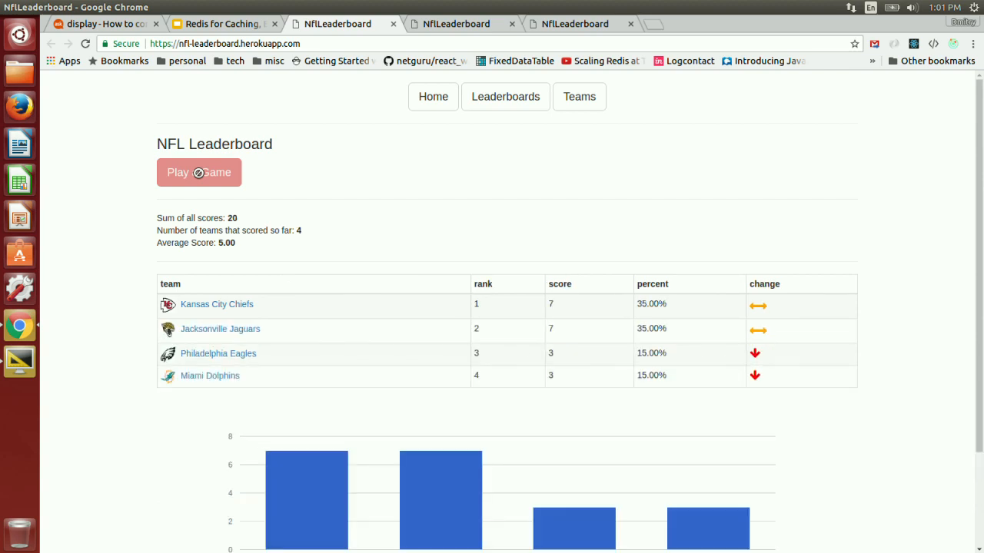
left_click(198, 172)
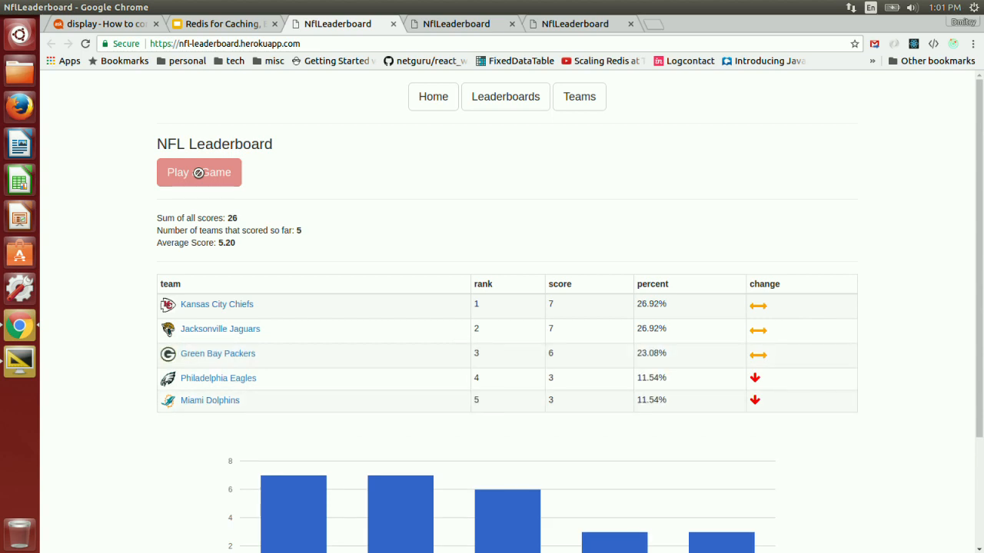
left_click(199, 172)
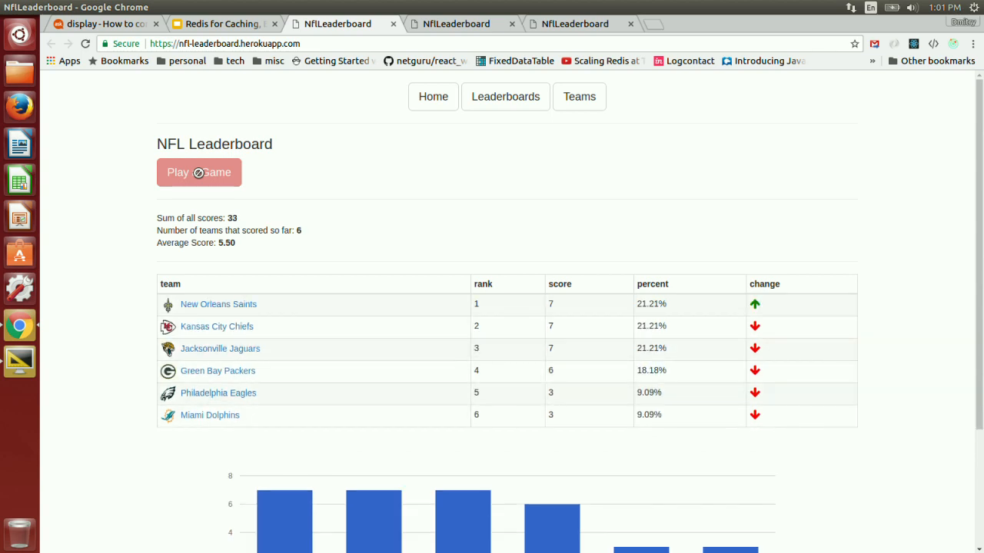
left_click(198, 172)
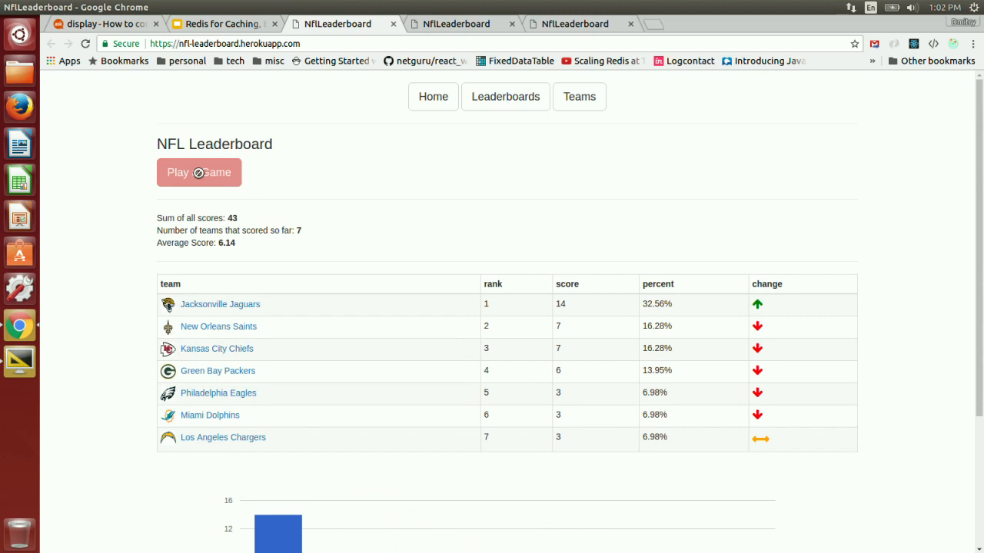
left_click(199, 172)
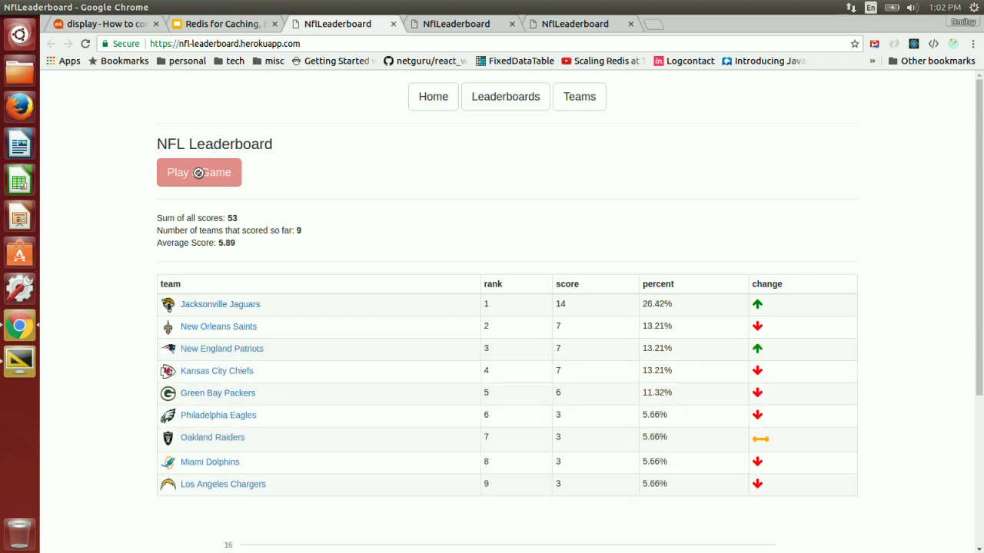
left_click(199, 172)
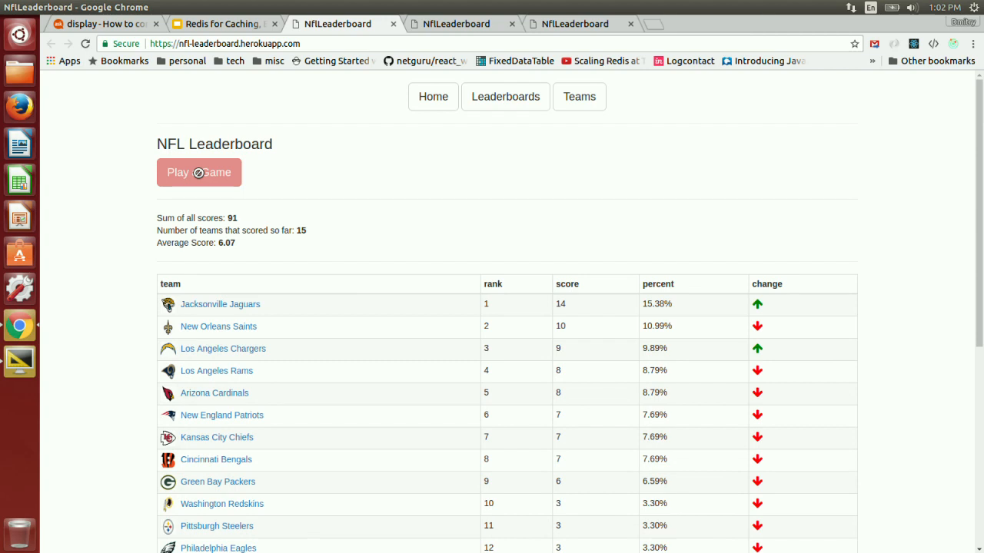
left_click(198, 173)
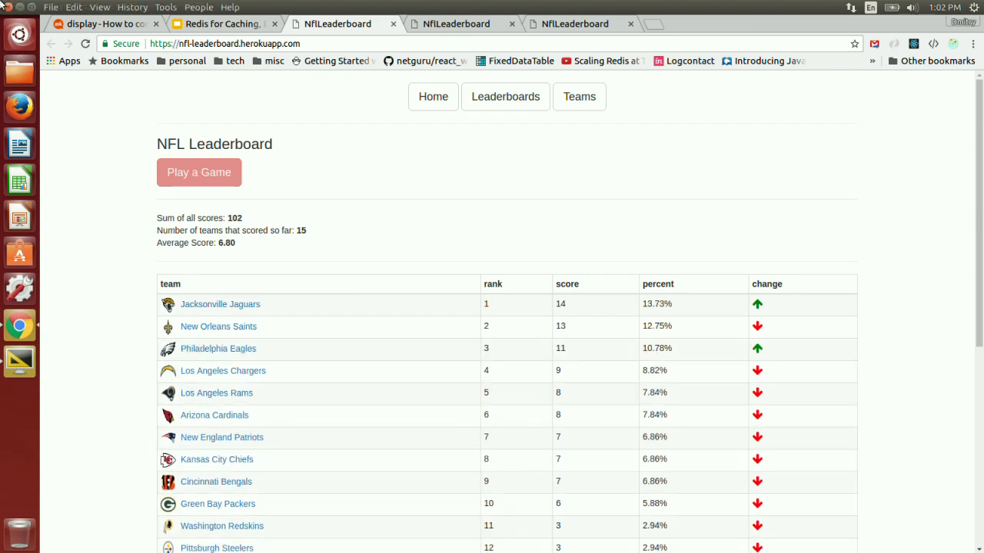
left_click(223, 24)
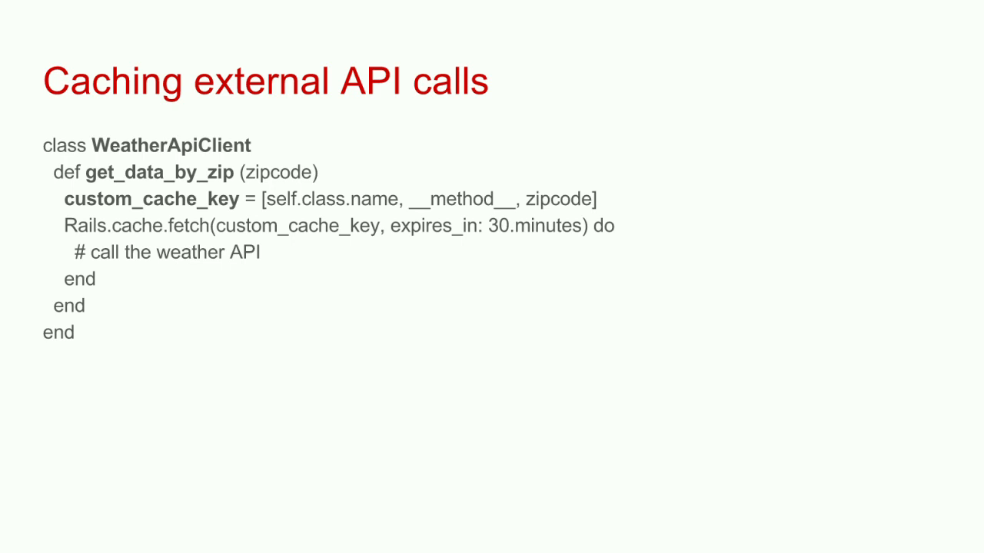
key("Right")
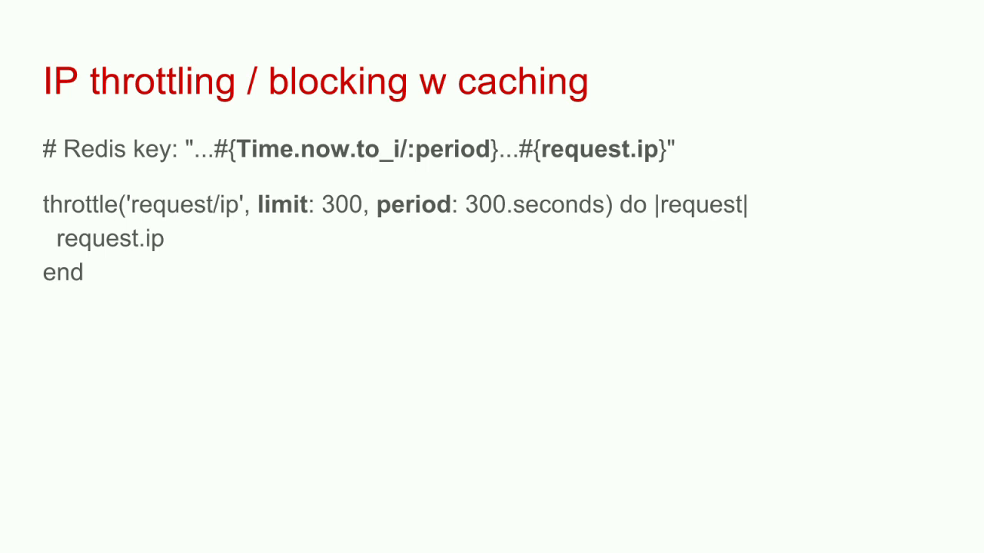
key("Right")
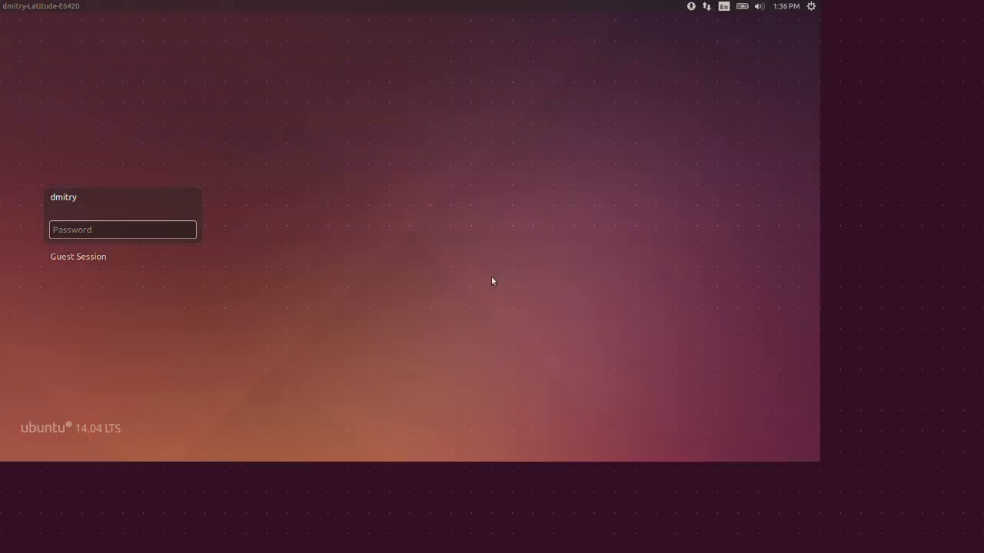
Log in with the account password to reach the Ubuntu desktop.
type("password")
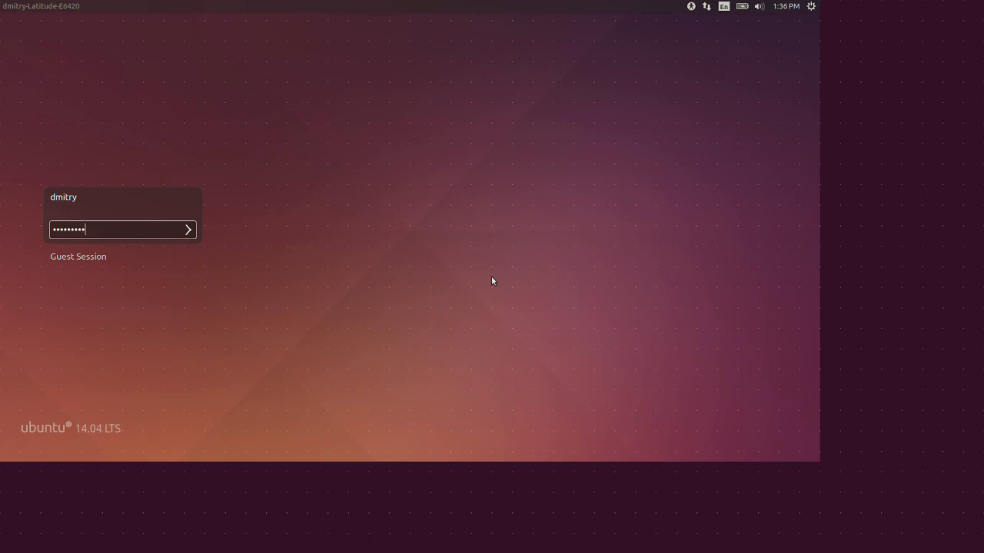
left_click(188, 230)
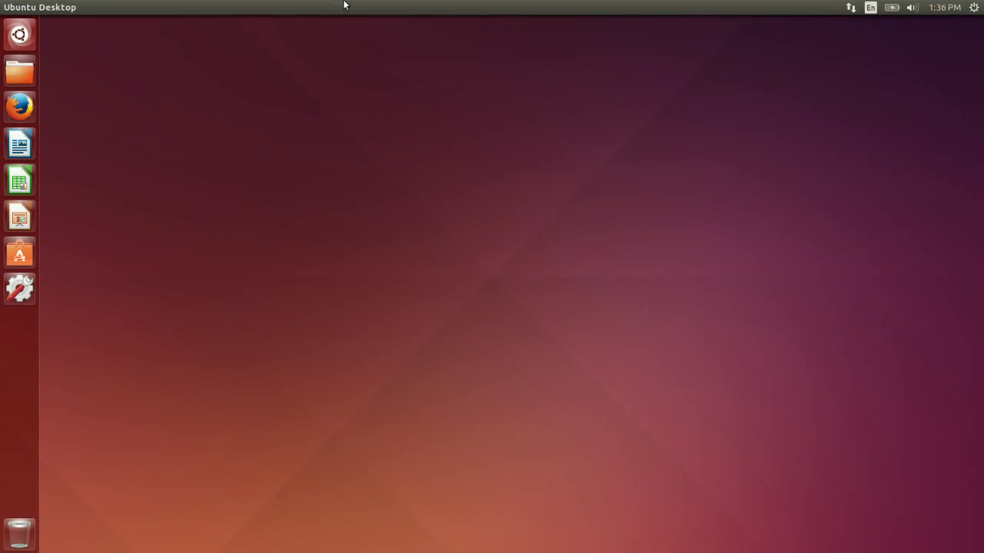
Launch Google Chrome from the Unity launcher.
left_click(19, 33)
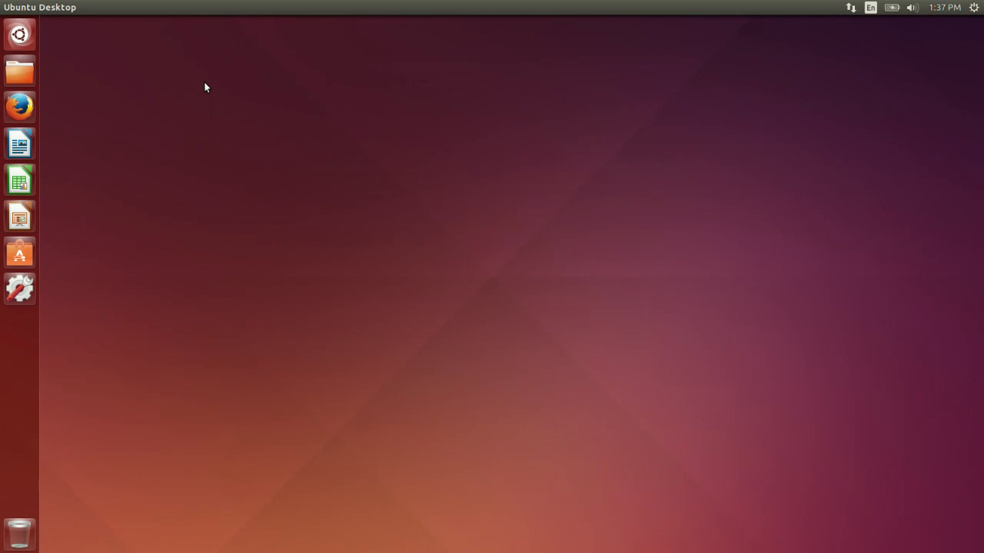
left_click(19, 325)
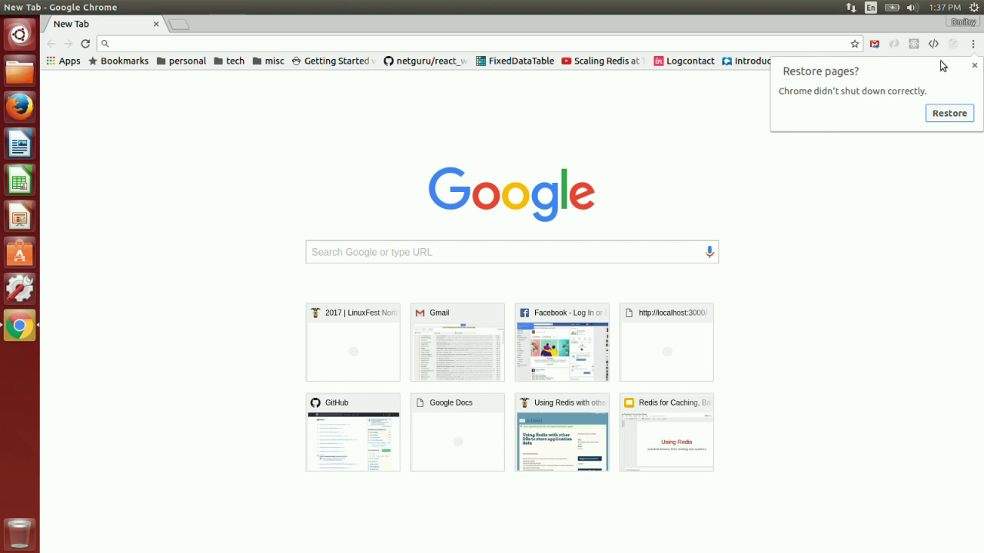
Dismiss the restore prompt, reopen the Redis for Caching deck from bookmarks and start presenting.
left_click(948, 113)
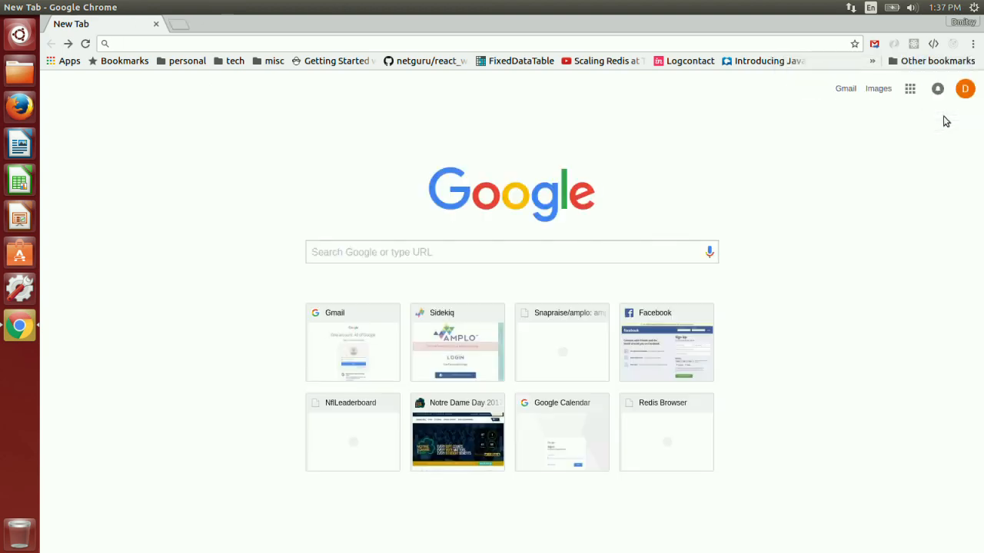
mouse_move(888, 90)
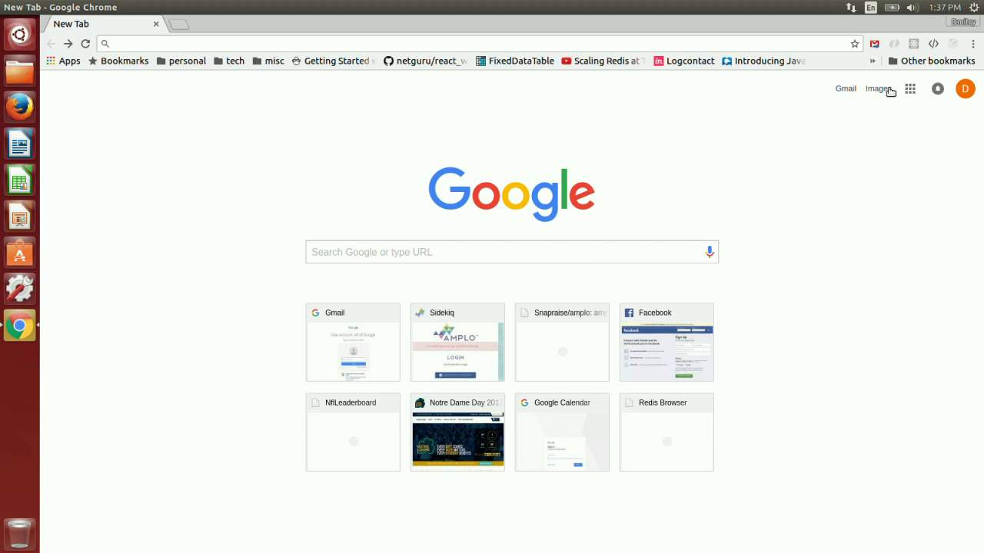
left_click(873, 61)
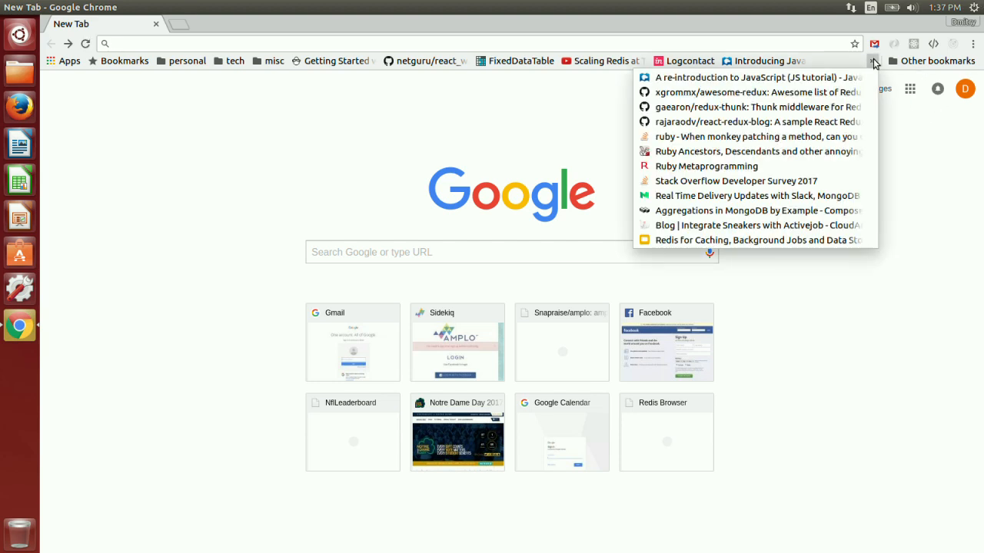
mouse_move(759, 239)
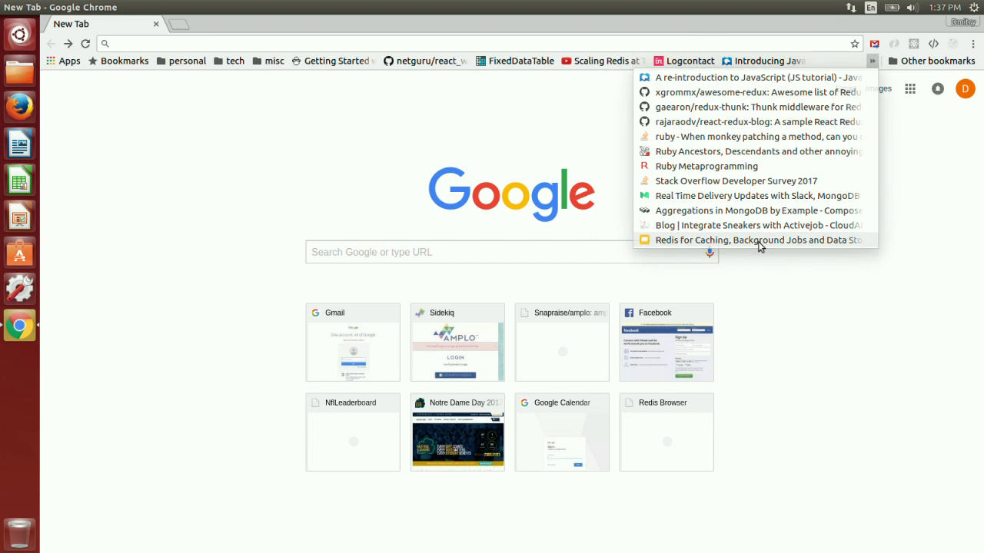
left_click(757, 240)
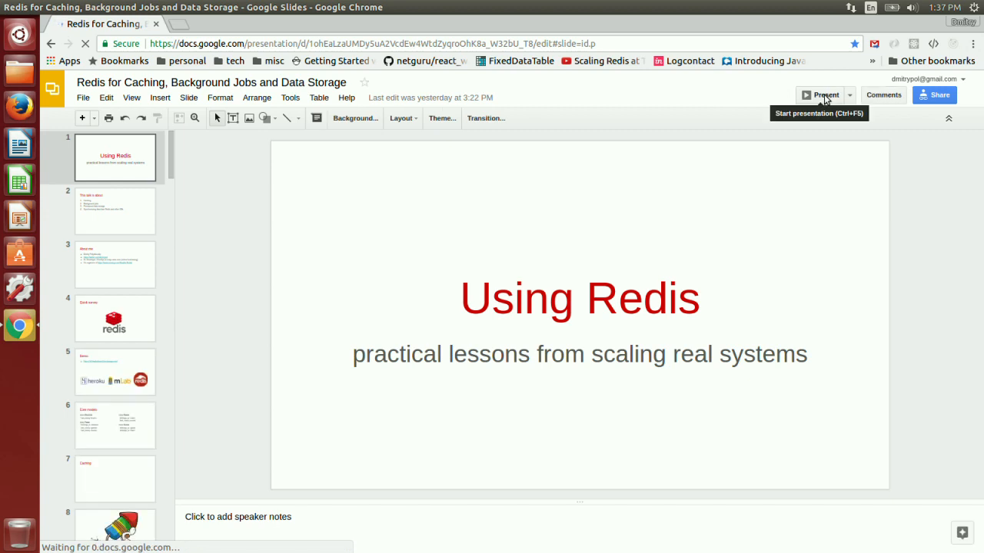
left_click(822, 95)
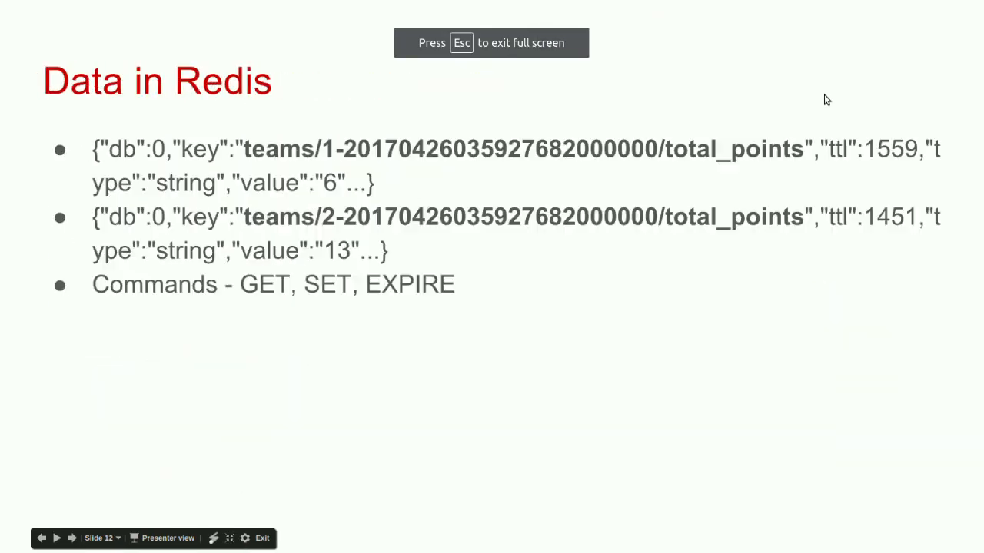
Advance the slideshow toward the Leaderboard basics slide.
key("Right")
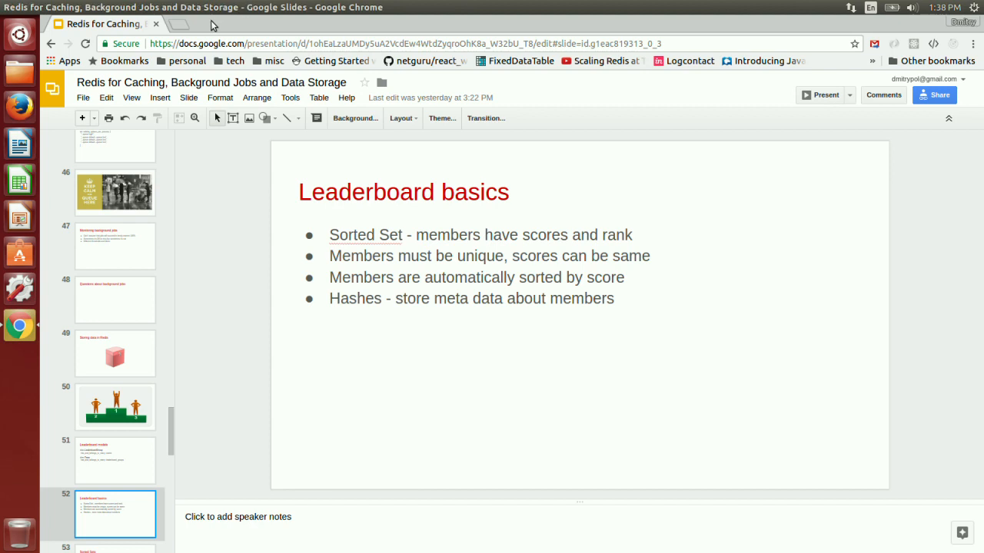
Load nfl-leaderboard.herokuapp.com in a new browser tab.
type("nfl-leaderboard.herokuapp.com")
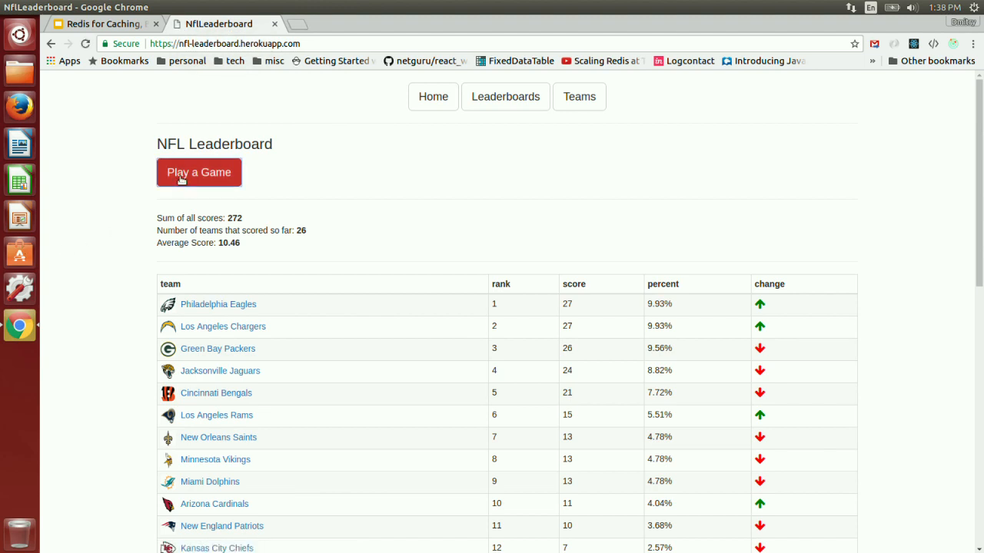
Play three games, view the divisional leaderboards, then return to the presentation tab.
left_click(199, 173)
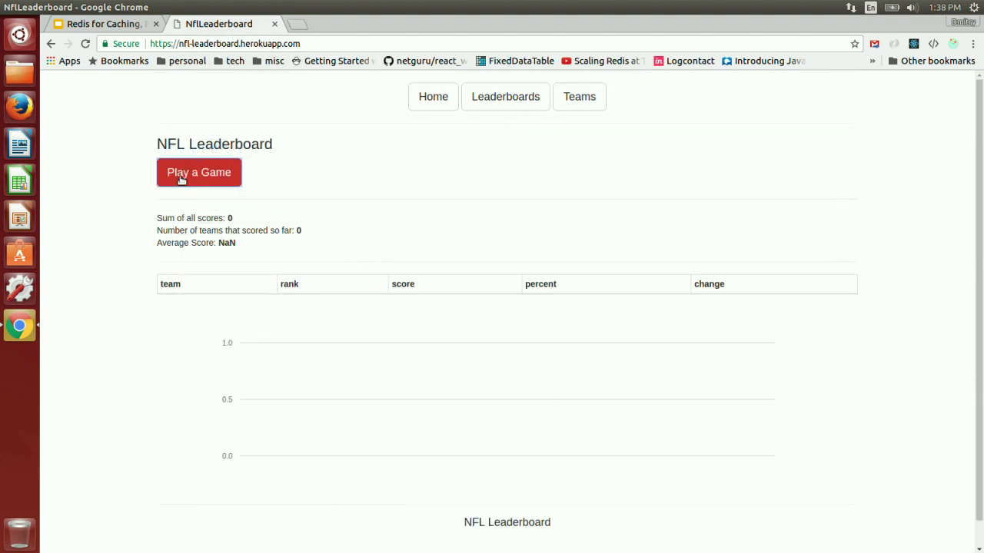
left_click(199, 172)
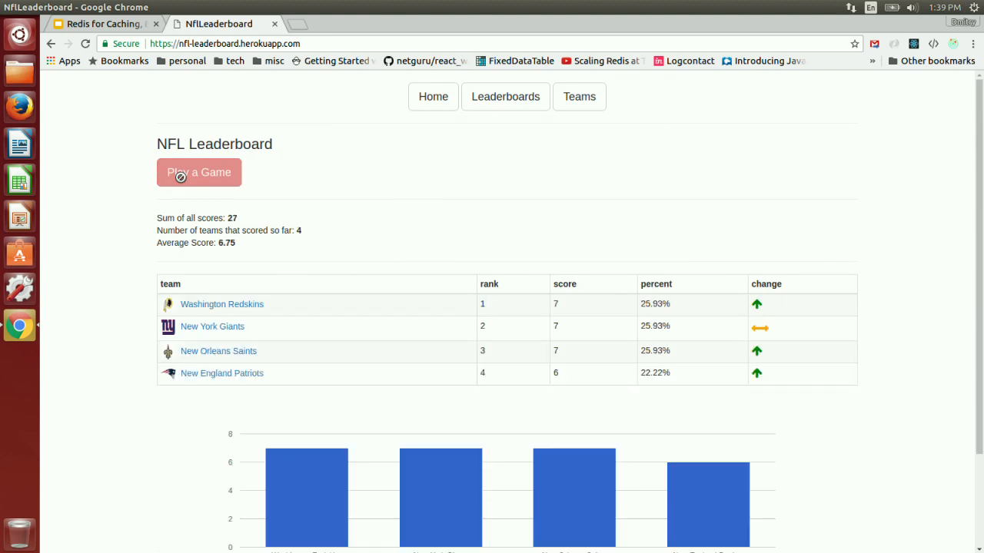
left_click(199, 172)
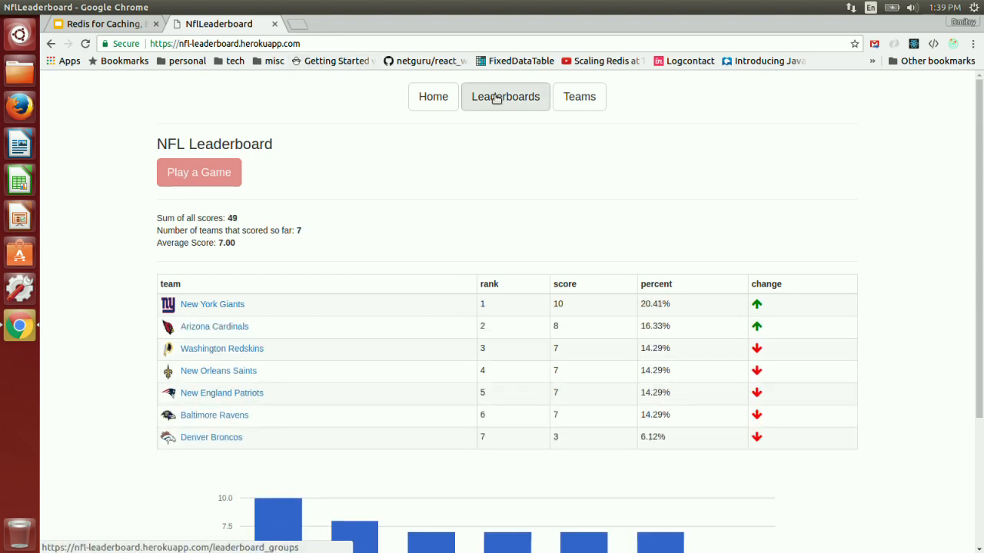
left_click(505, 96)
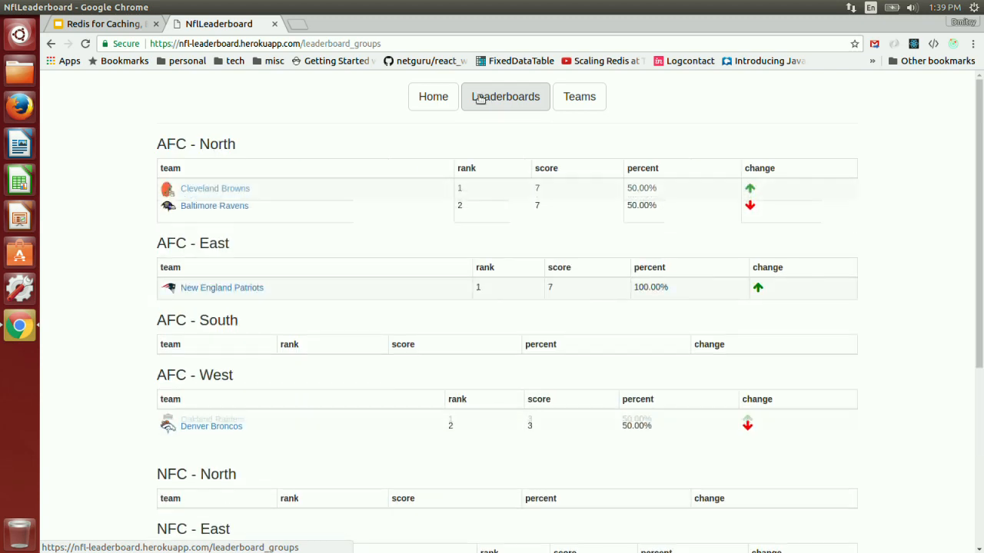
left_click(99, 24)
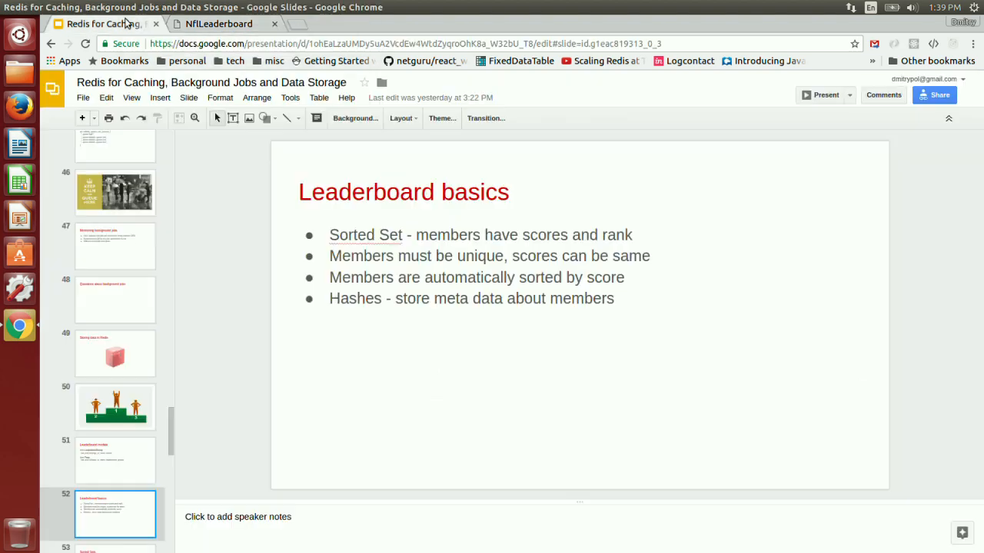
mouse_move(825, 95)
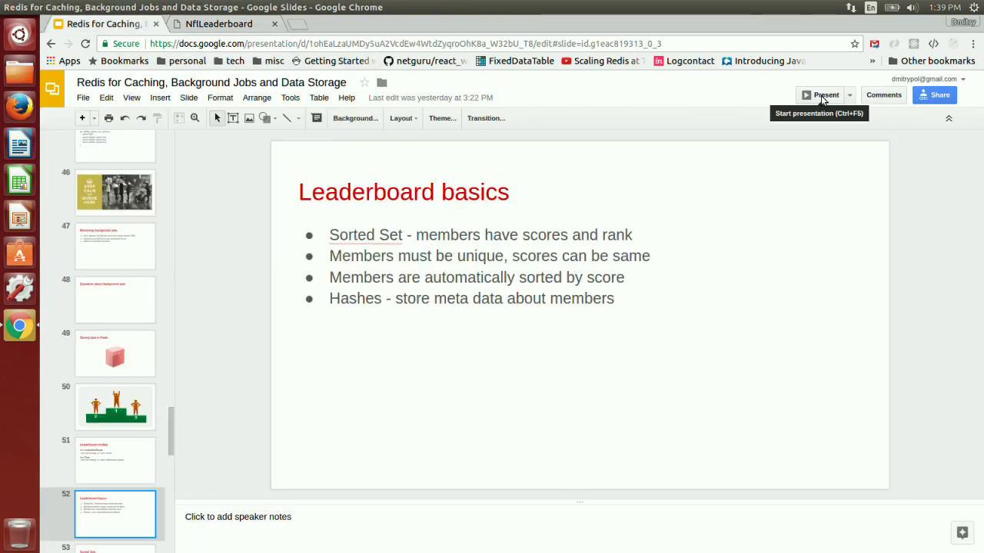
Resume the full-screen slideshow toward the LeaderboardSet class slide.
left_click(822, 94)
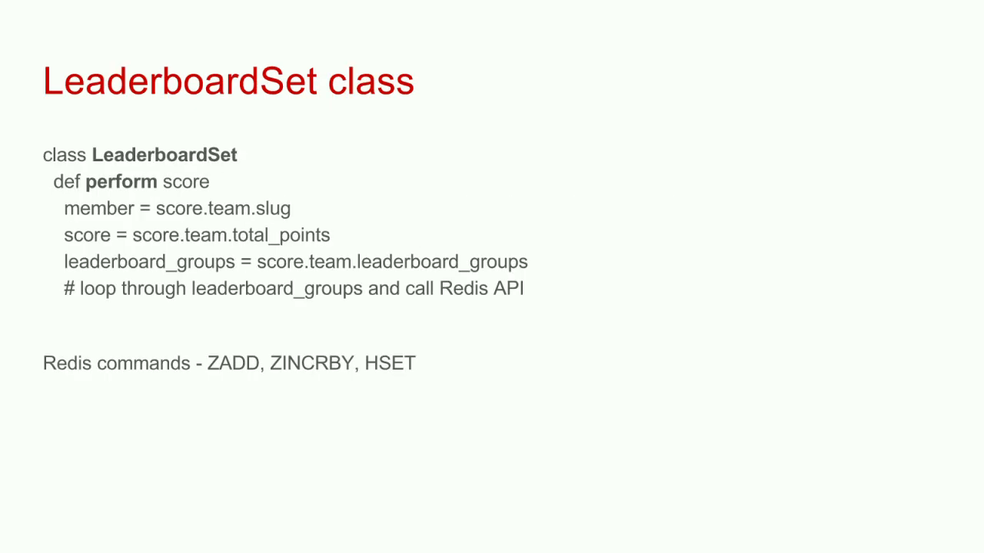